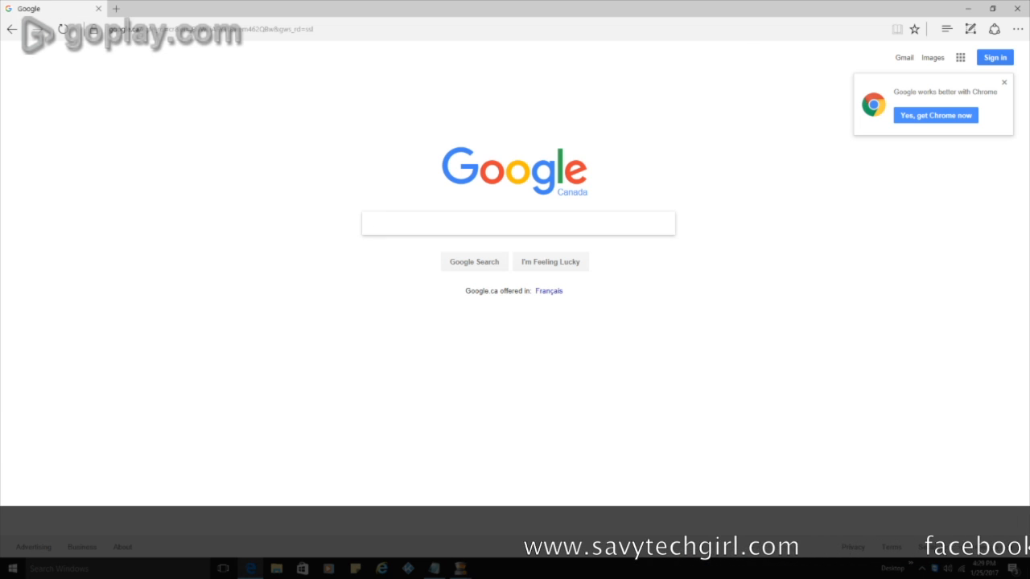
Search Google for 'perfect player' in Microsoft Edge.
left_click(519, 223)
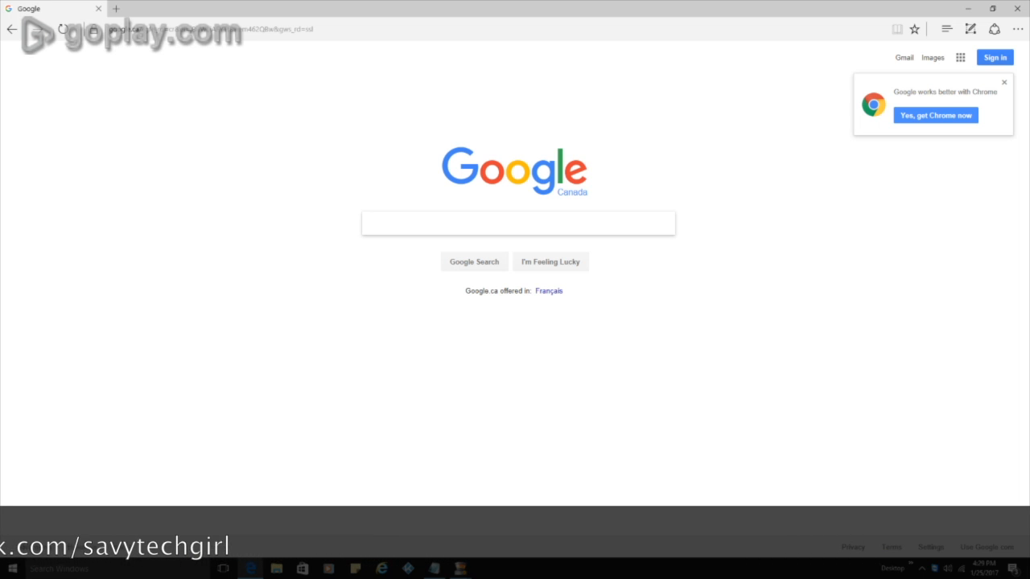
left_click(519, 223)
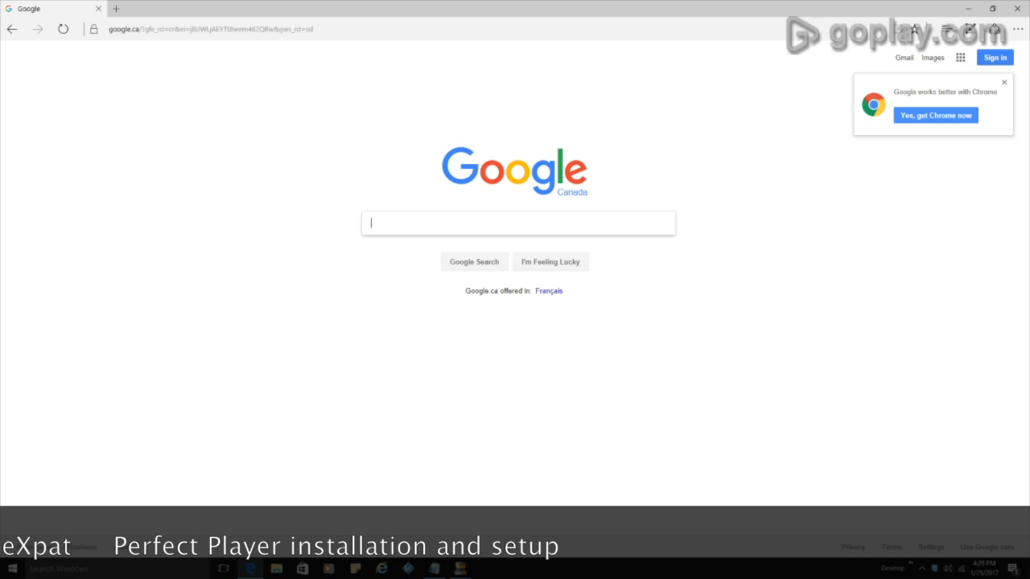
type("perfect player")
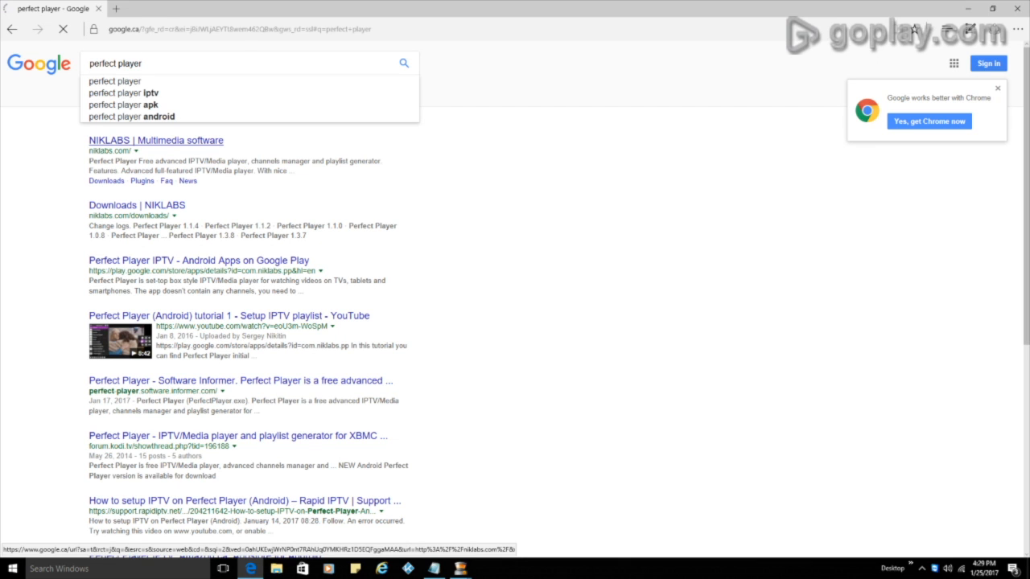
Open the NIKLABS Perfect Player site and scroll through its About page.
left_click(155, 140)
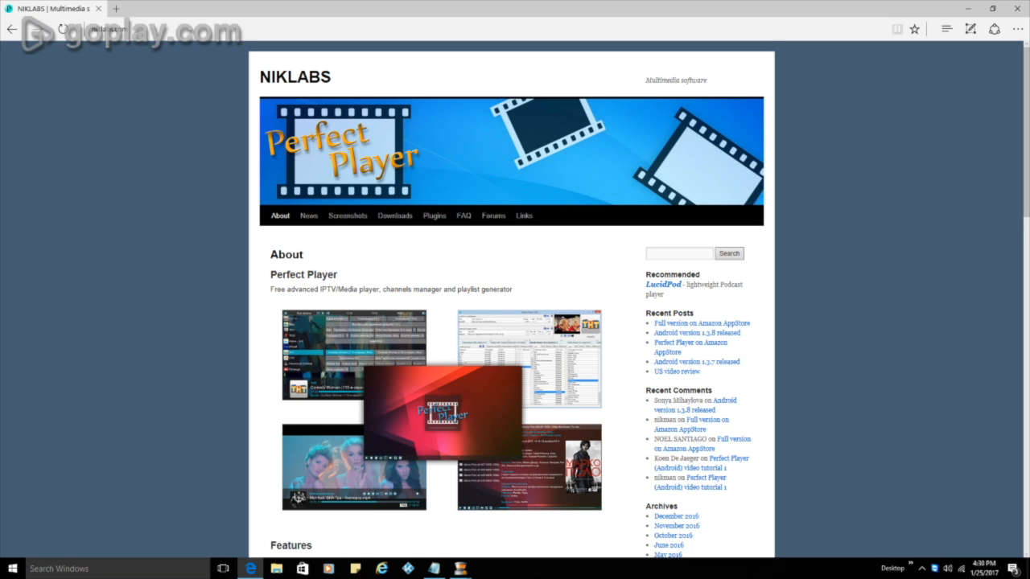
scroll("down", 3)
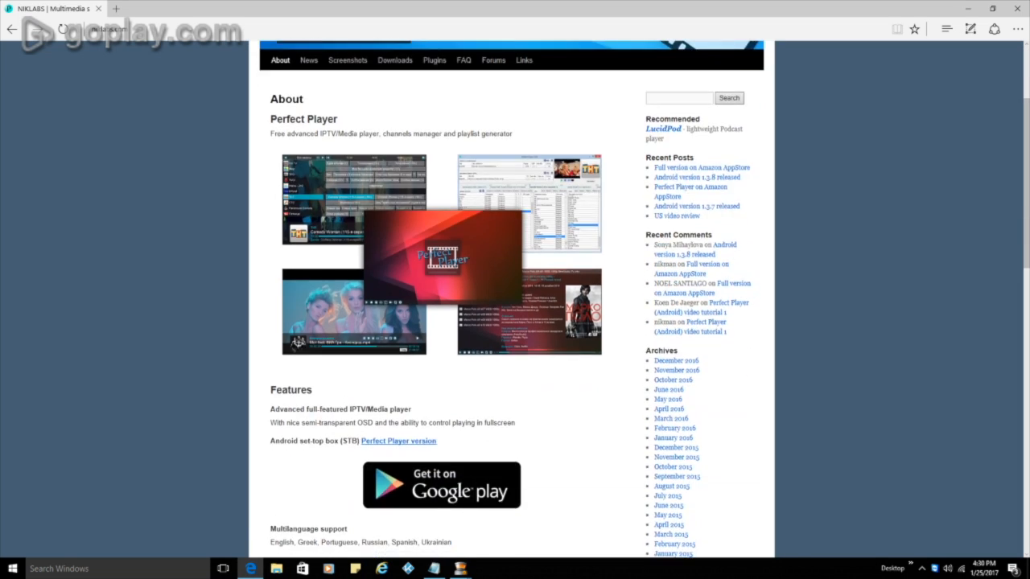
scroll("down", 3)
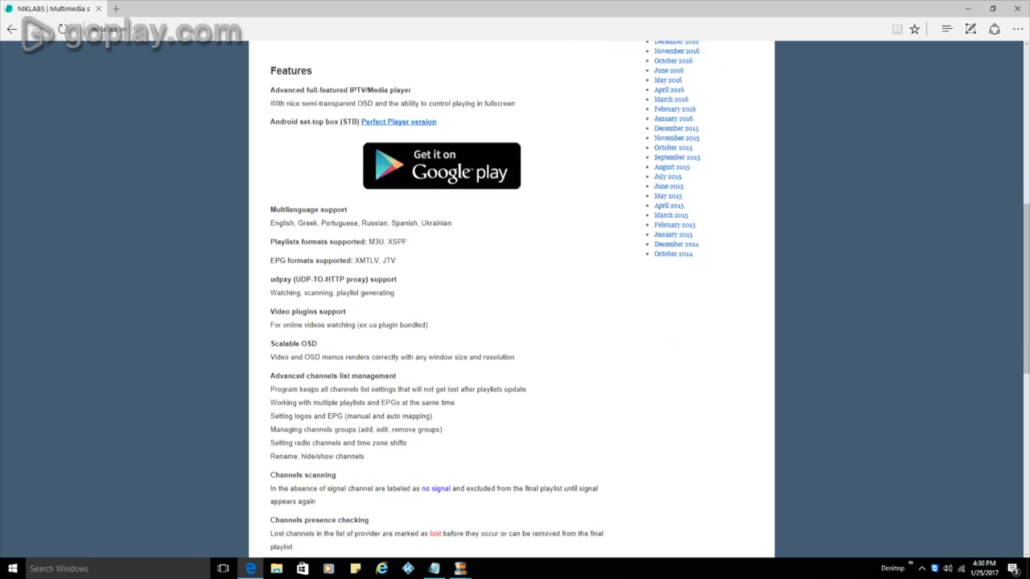
scroll("down", 3)
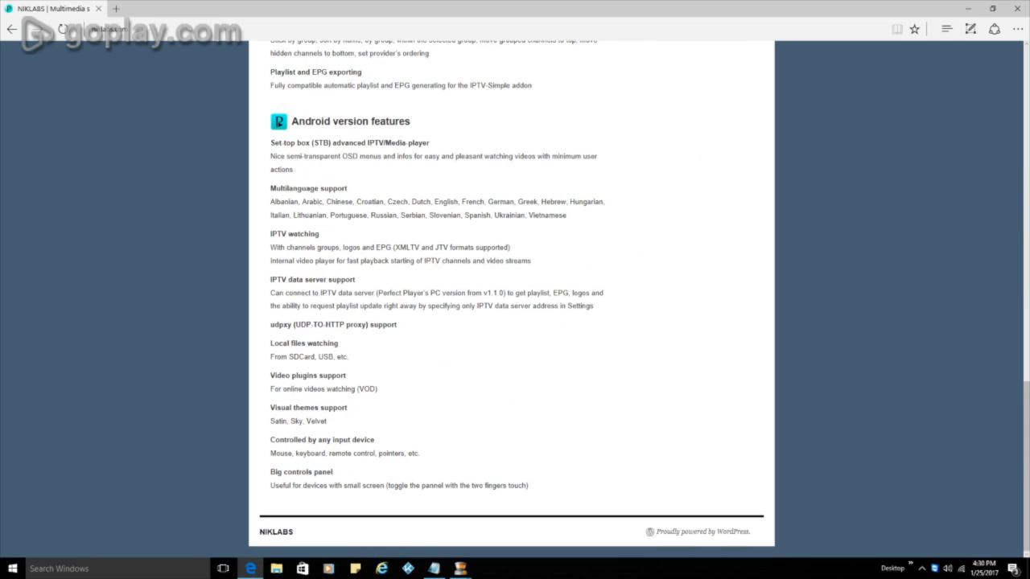
scroll("up", 3)
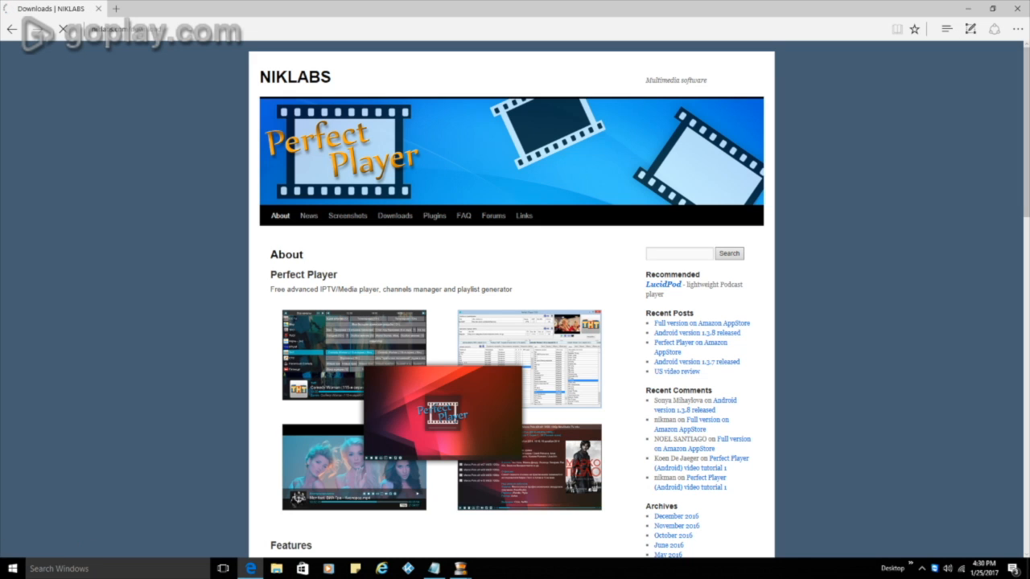
Go to the NIKLABS Downloads page and download the Windows PerfectPlayer-1.1.4 installer.
left_click(395, 215)
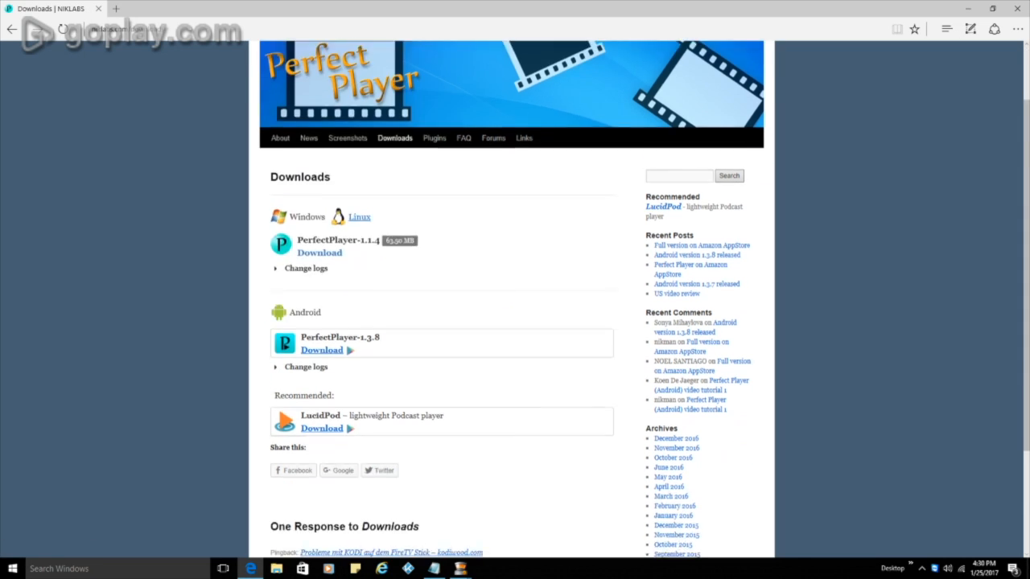
scroll("down", 3)
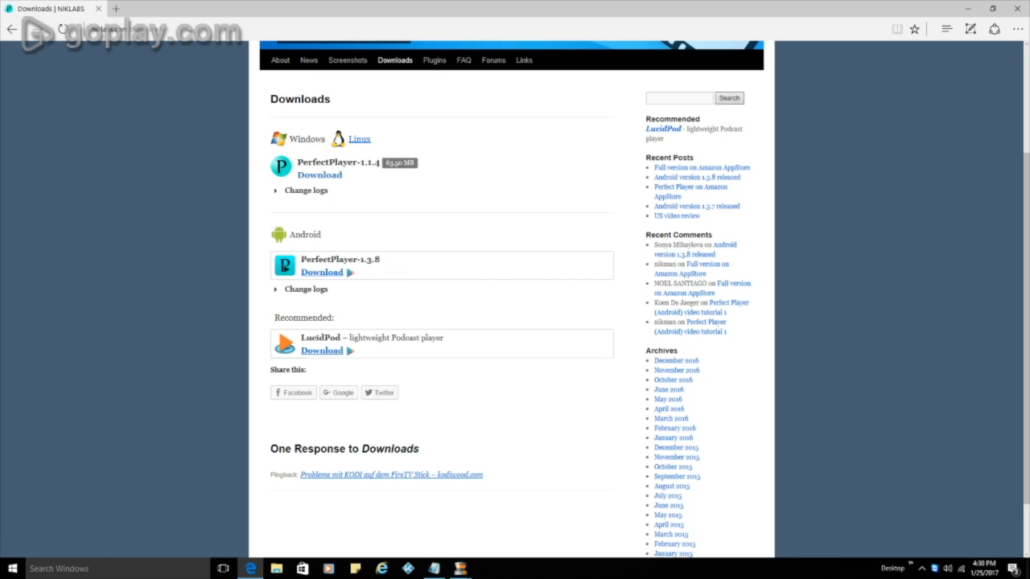
mouse_move(319, 175)
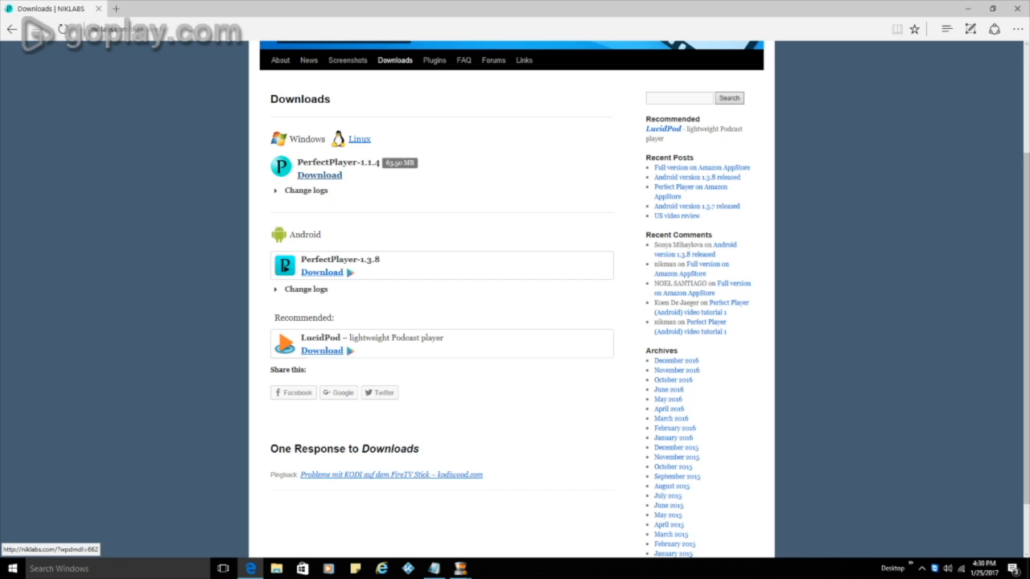
left_click(319, 175)
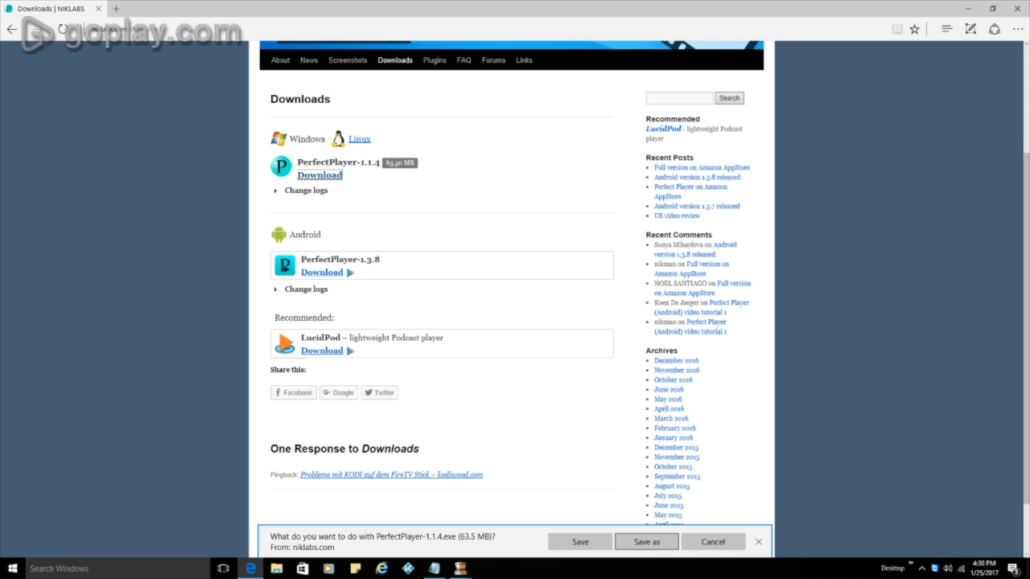
Save the PerfectPlayer-1.1.4 installer to the Desktop using Save as.
left_click(647, 542)
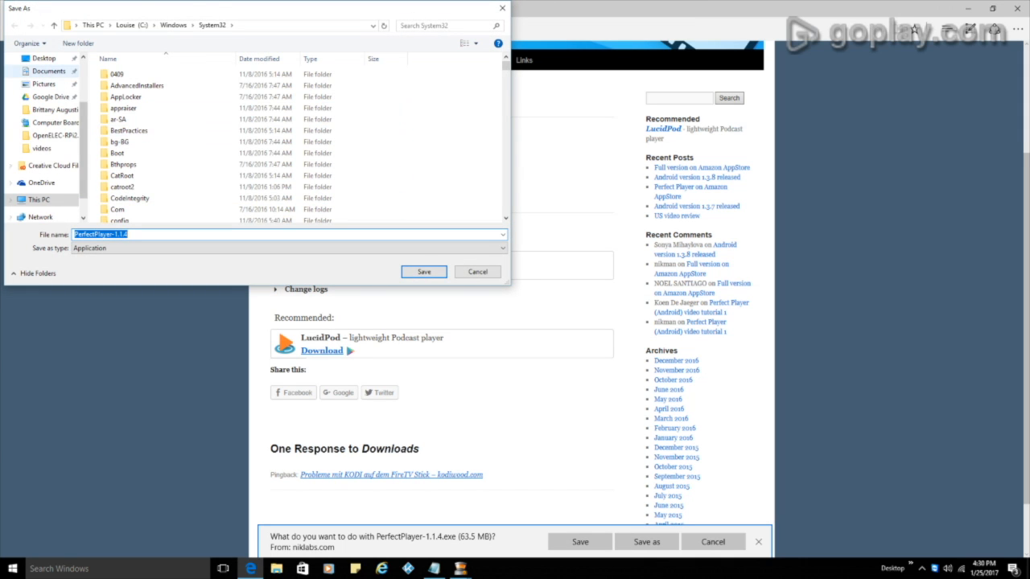
left_click(43, 58)
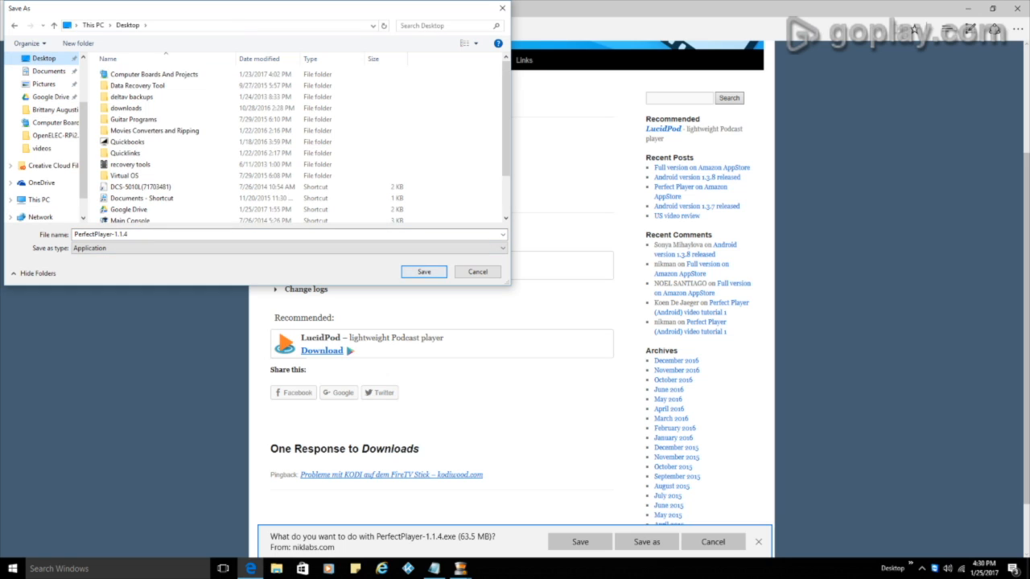
left_click(423, 271)
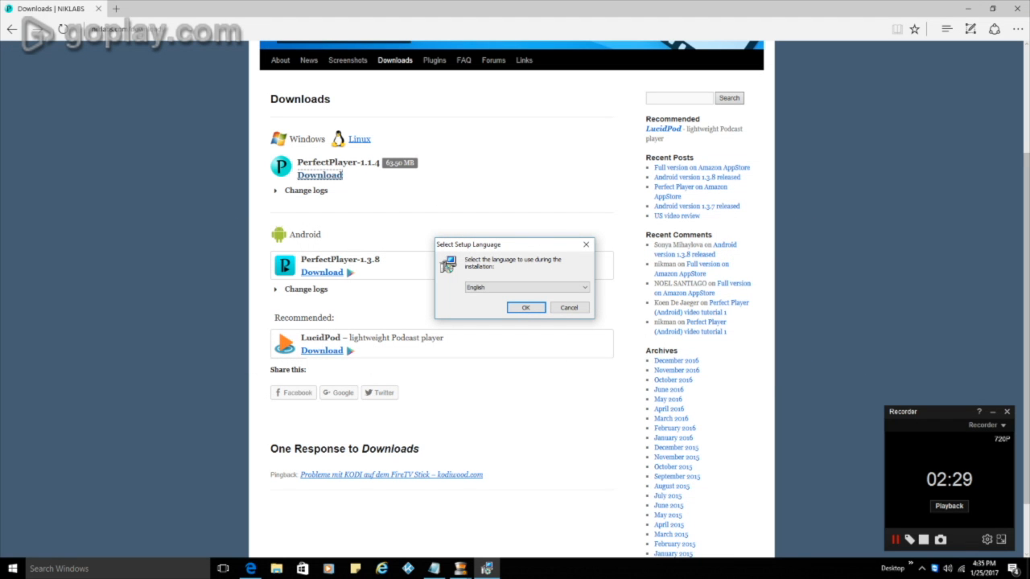
Install Perfect Player in English with default folder, Start Menu folder and desktop icon.
left_click(525, 307)
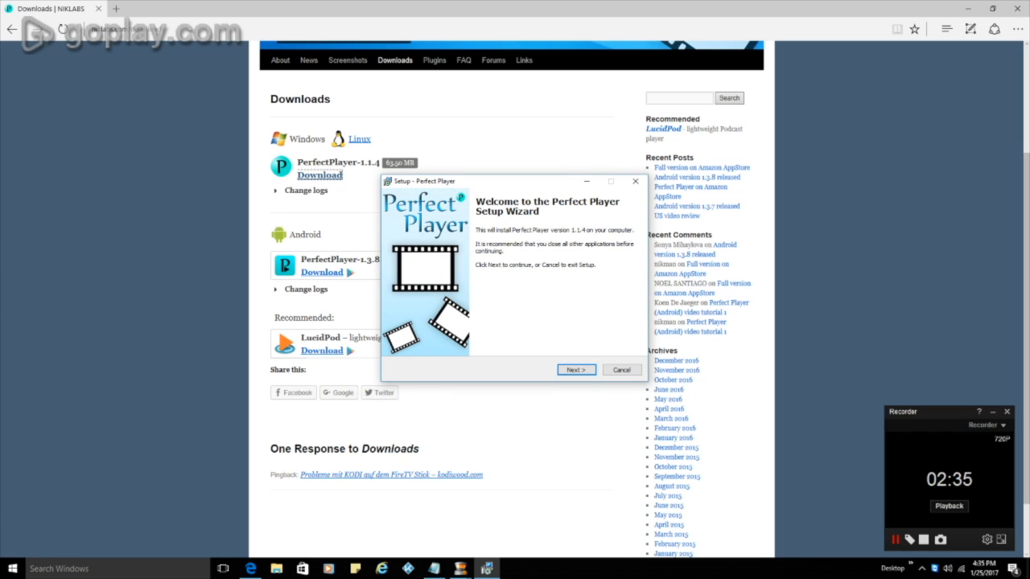
left_click(575, 370)
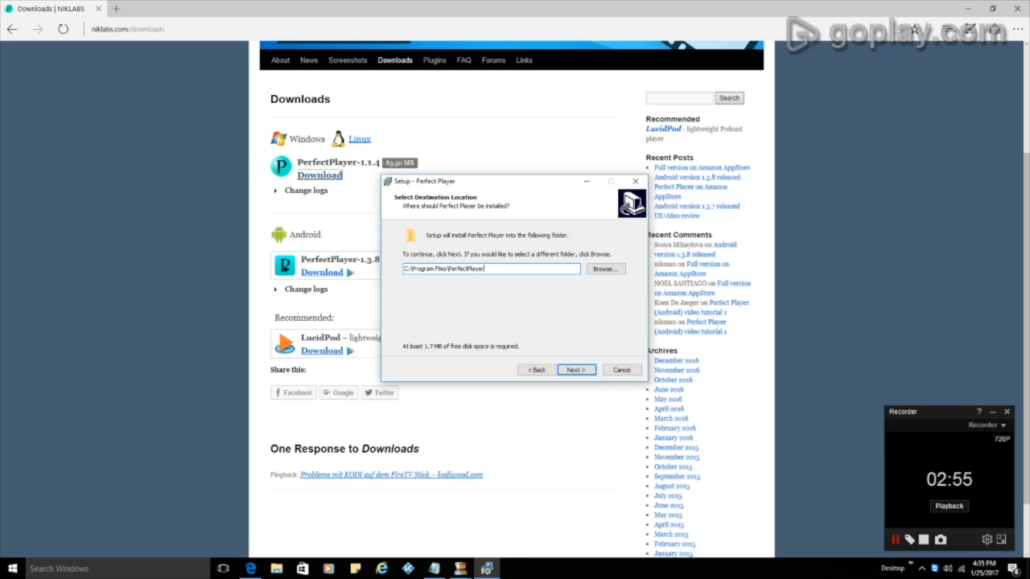
left_click(576, 370)
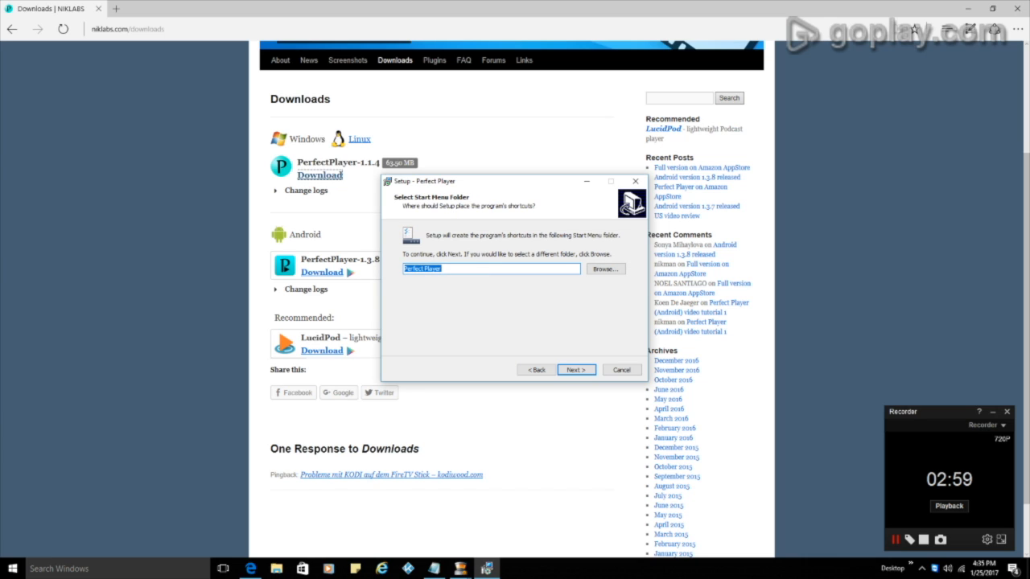
left_click(576, 369)
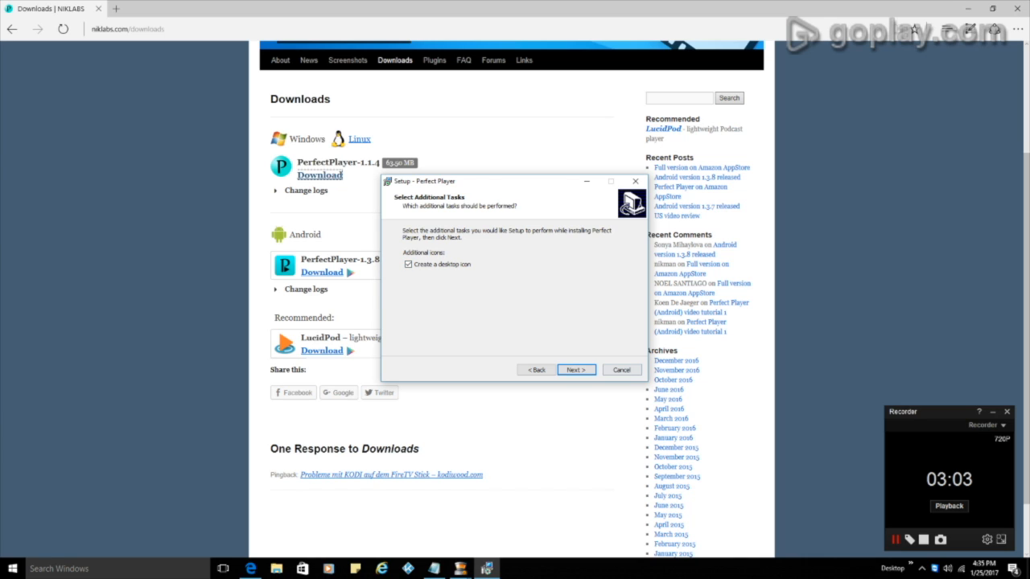
left_click(576, 370)
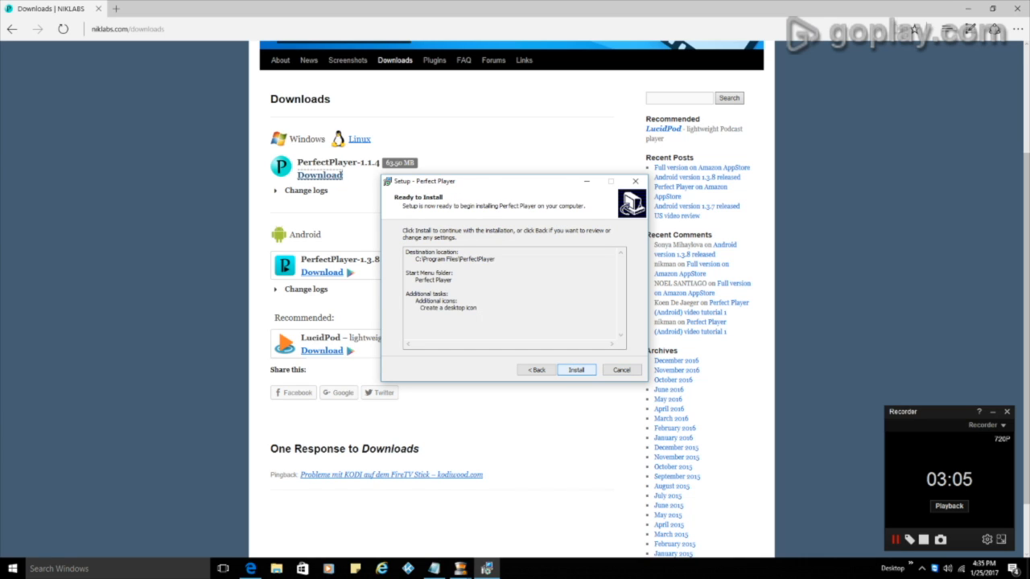
left_click(576, 370)
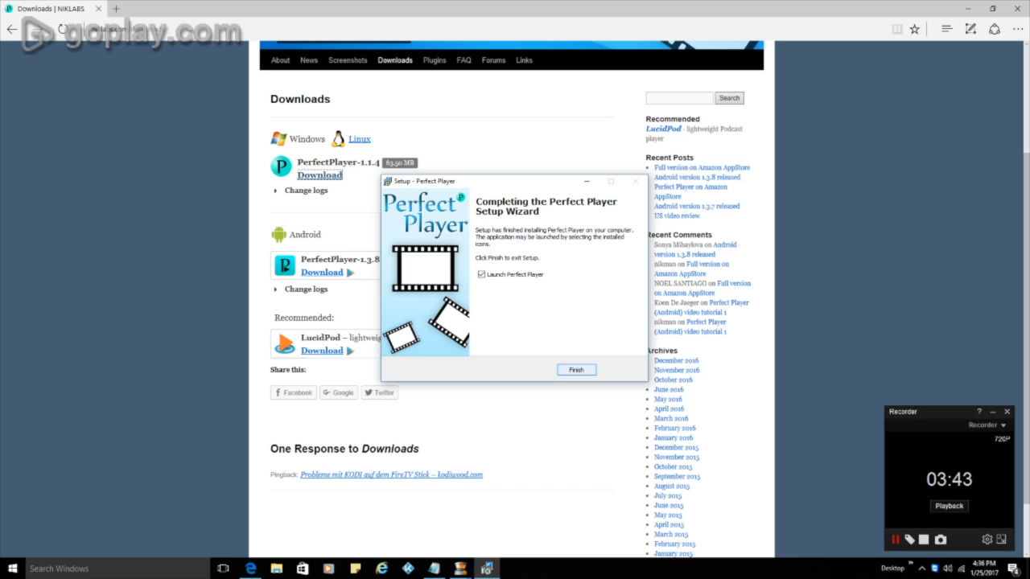
left_click(575, 370)
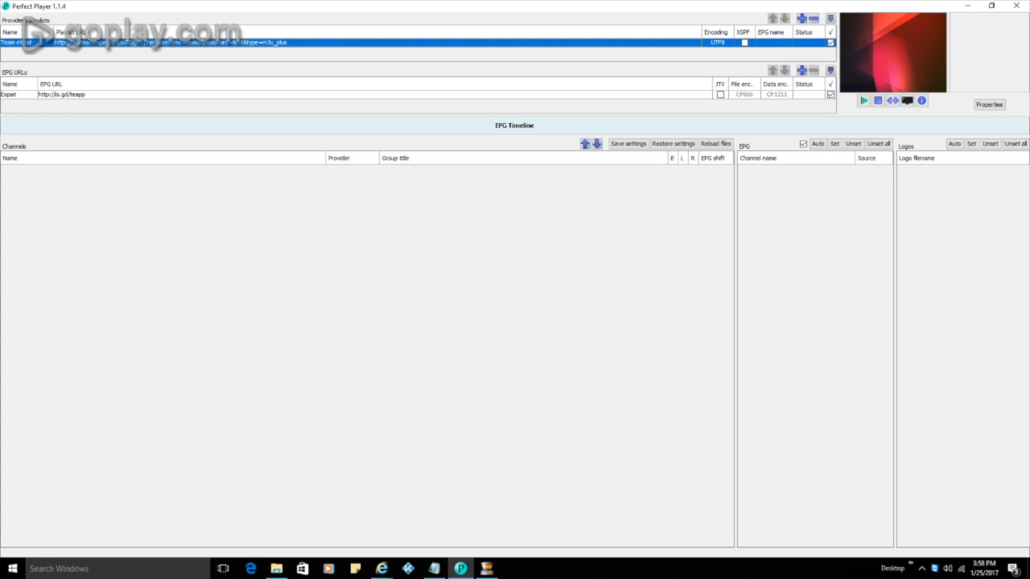
Open the Add playlist dialog from the Perfect Player main window.
left_click(803, 17)
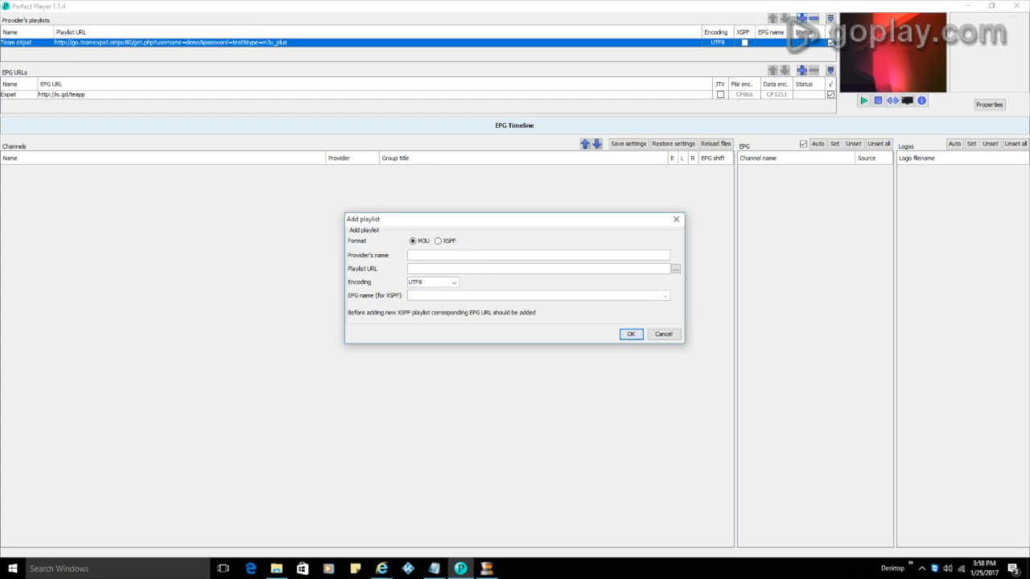
type("team expat")
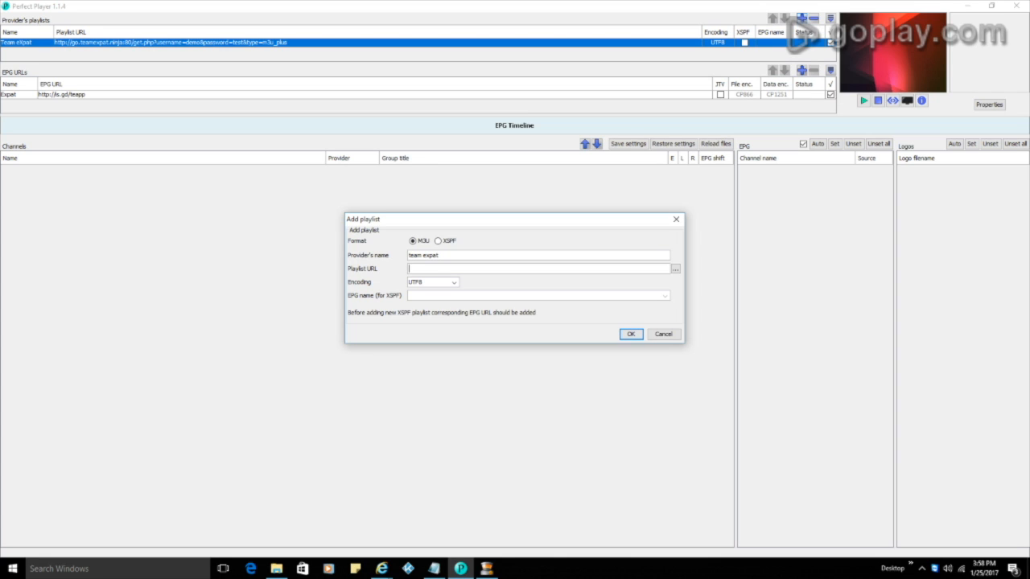
type("http://go.teamexpat.ninja/get.php?username=USERNAME&password=PASSWORD&type=m3u_plus")
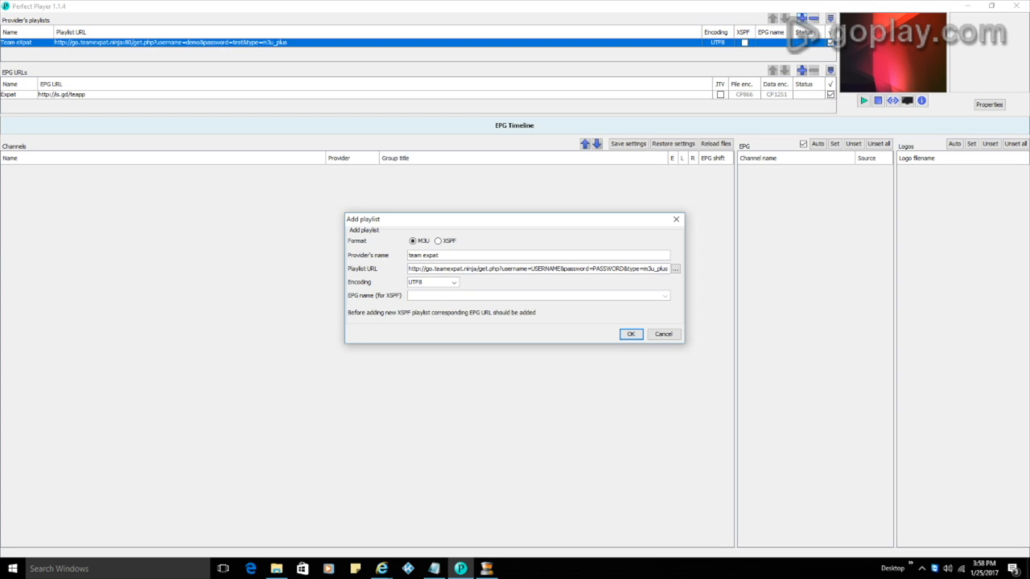
double_click(537, 268)
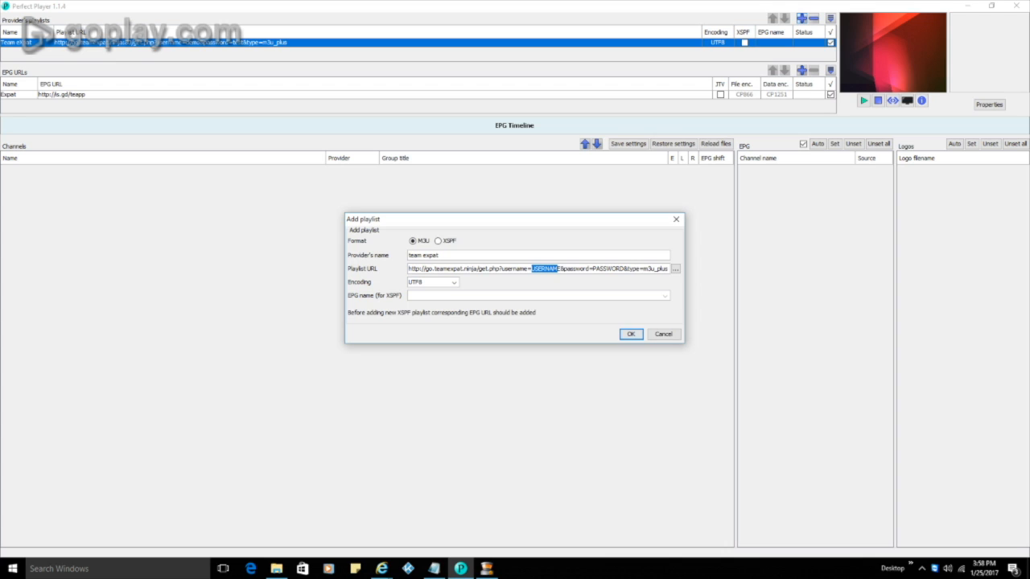
type("demo")
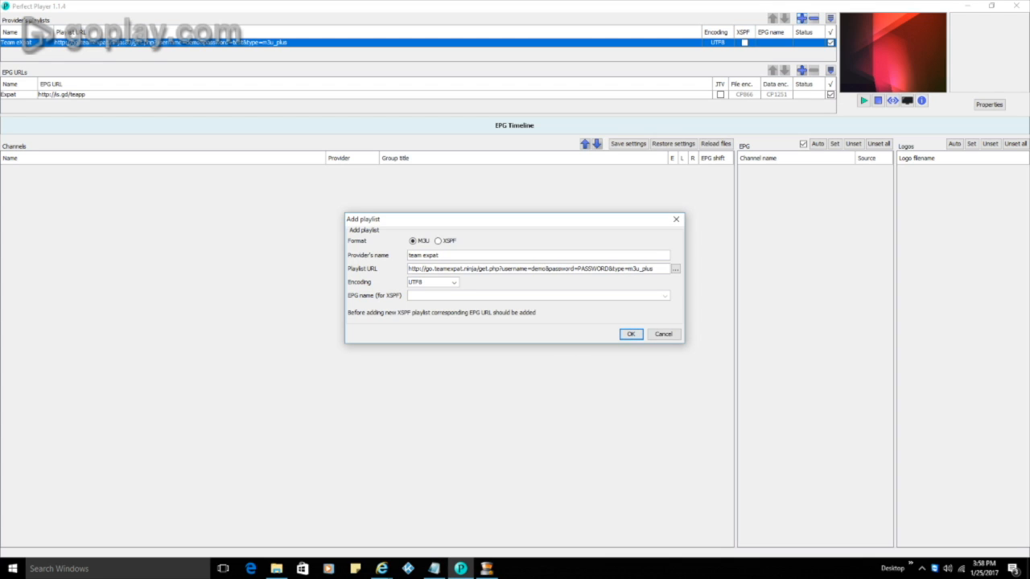
double_click(600, 269)
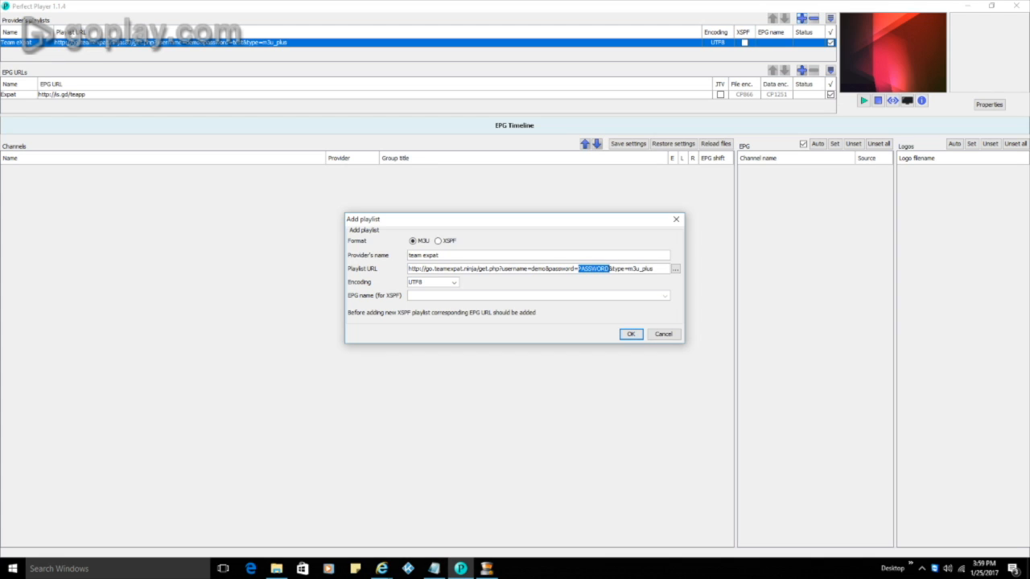
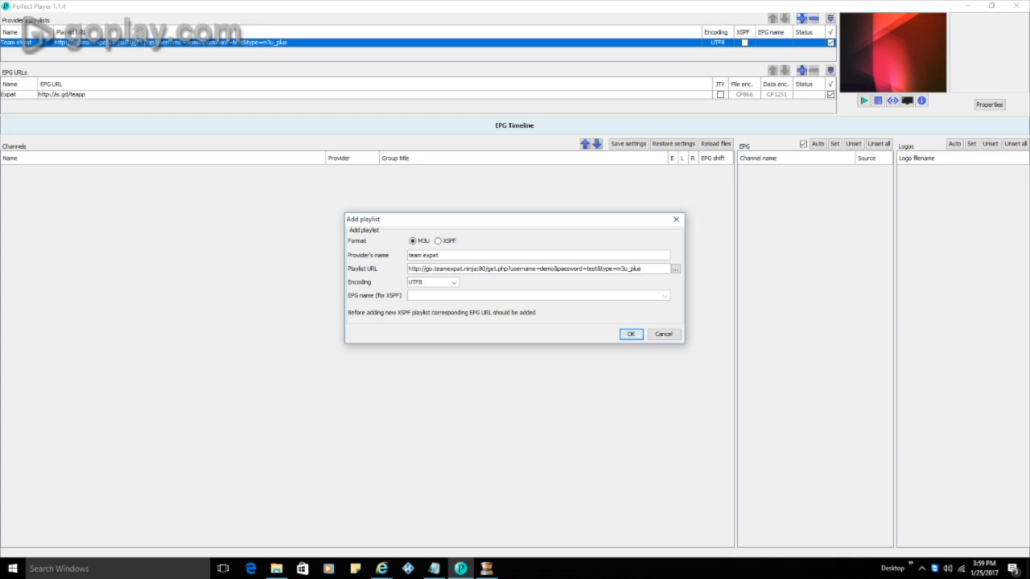
left_click(631, 333)
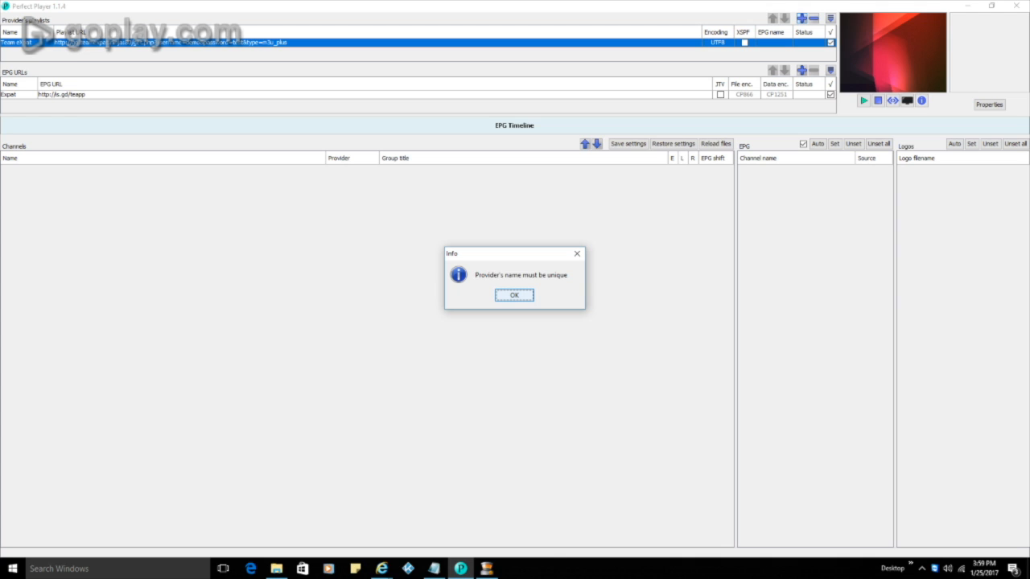
left_click(515, 294)
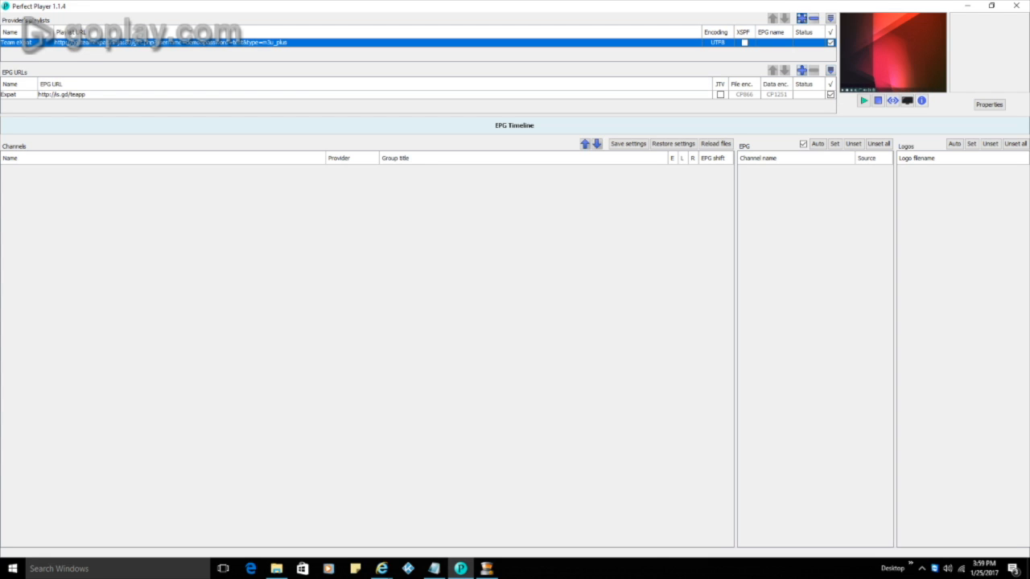
left_click(802, 69)
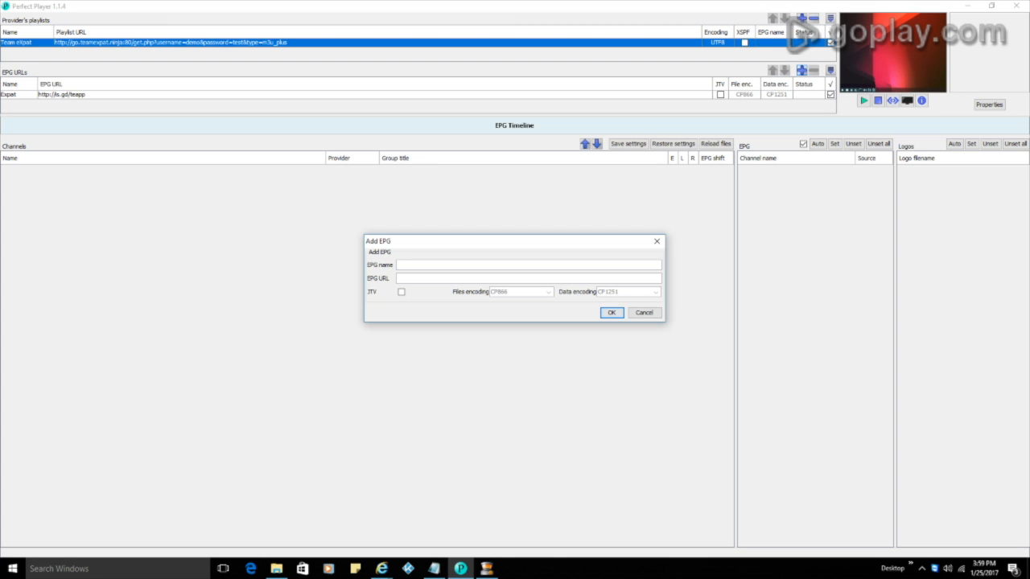
type("expat")
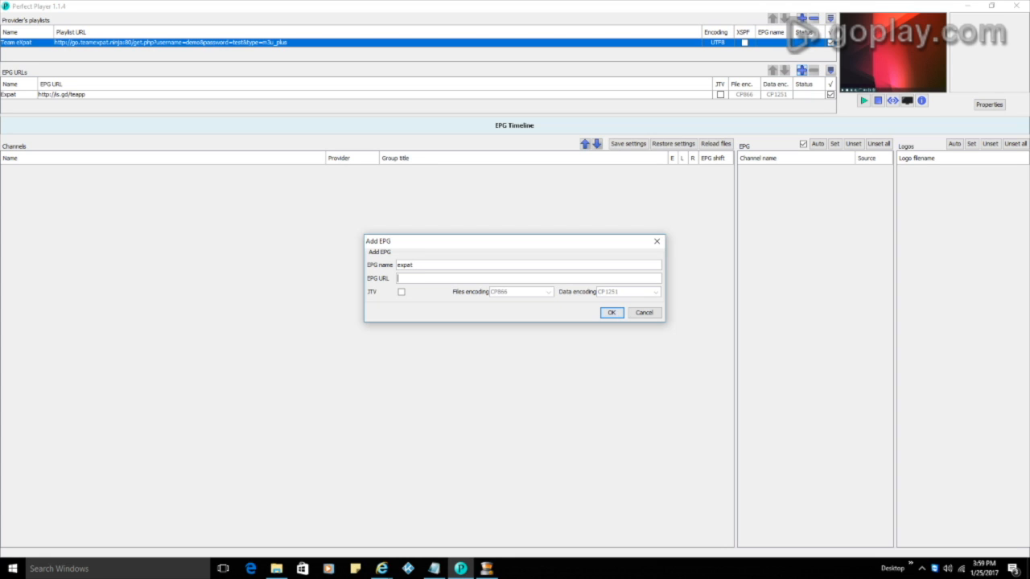
type("http://is.gd")
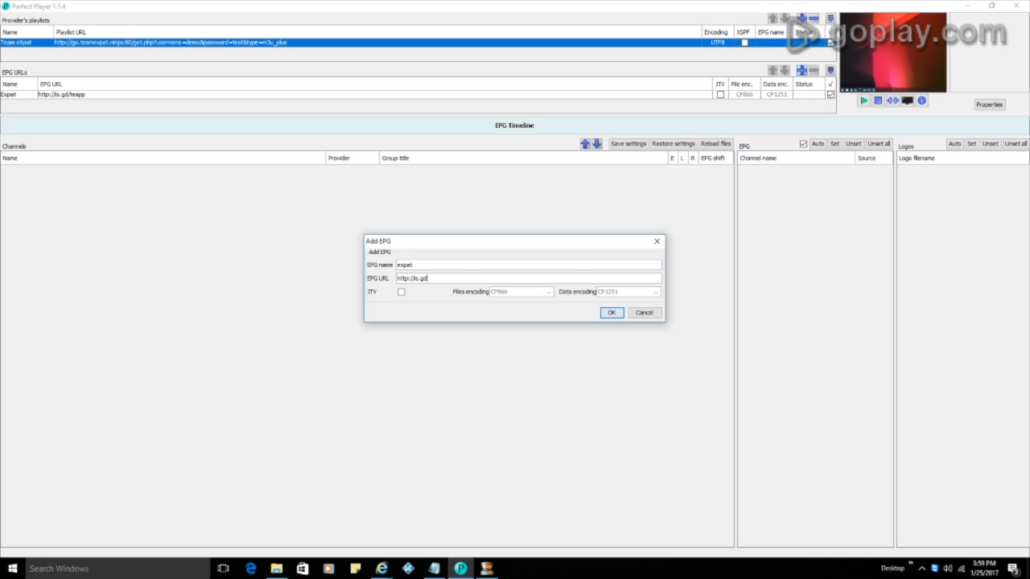
type("teapp")
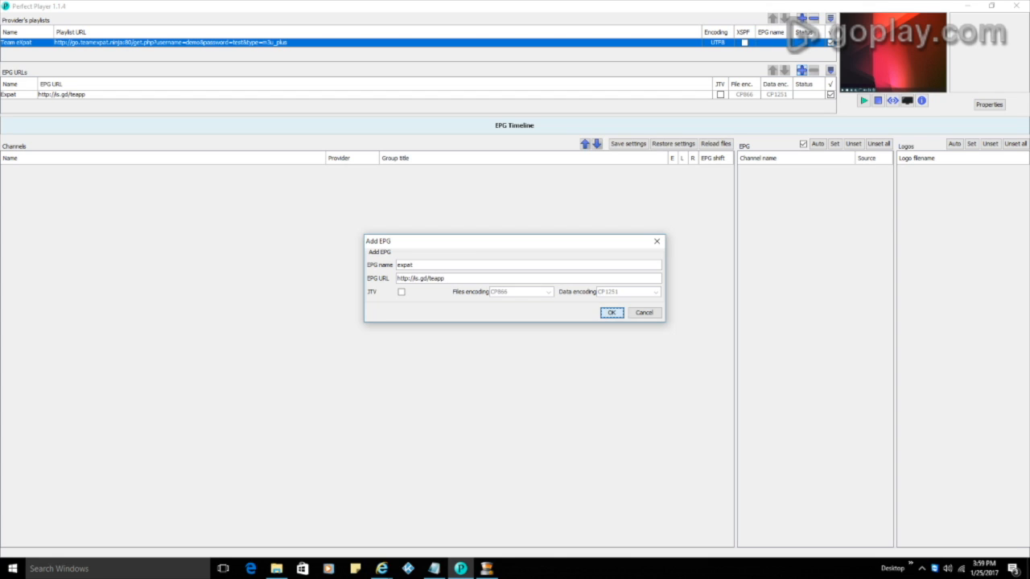
left_click(612, 312)
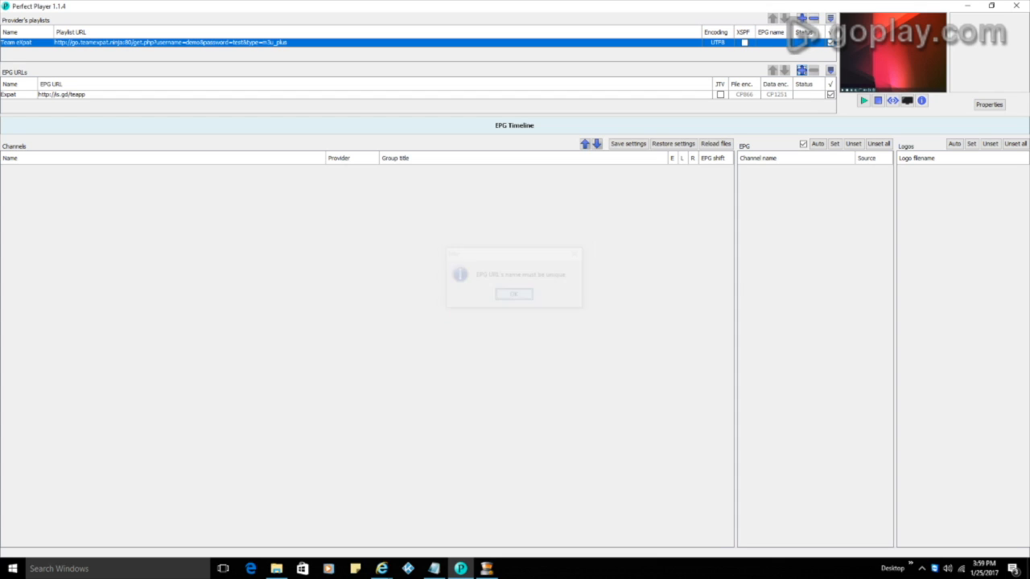
left_click(512, 293)
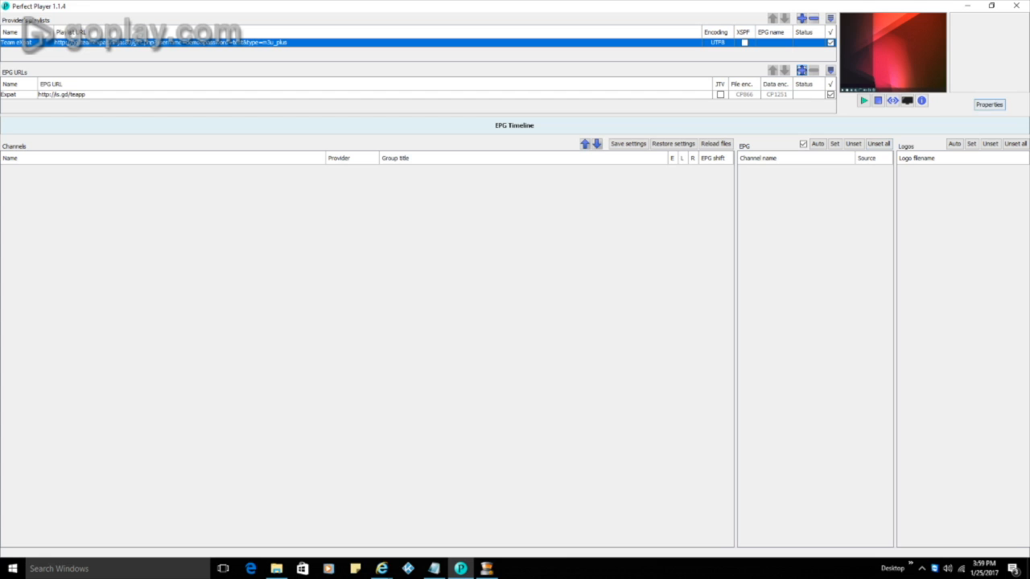
left_click(987, 104)
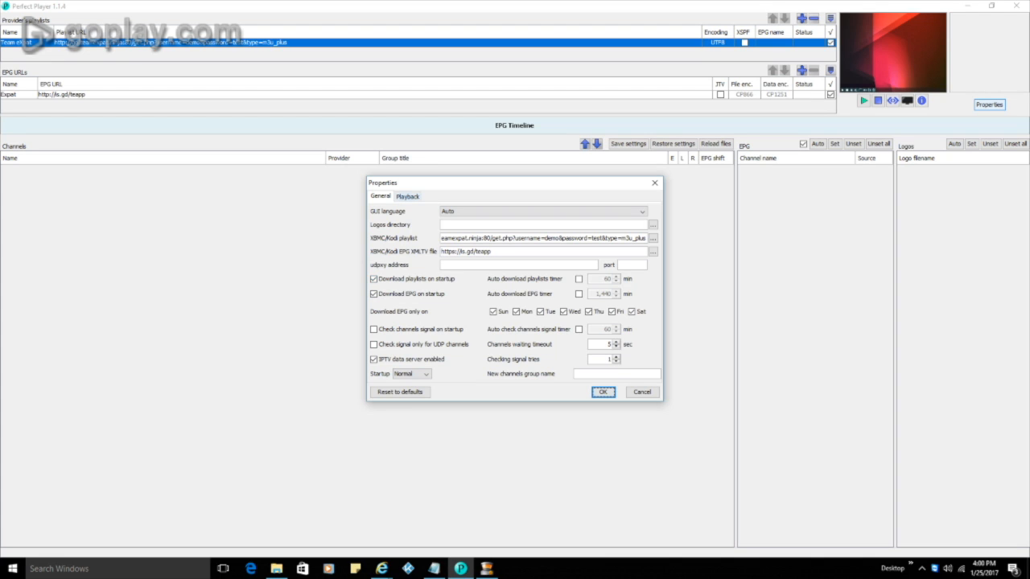
left_click(407, 196)
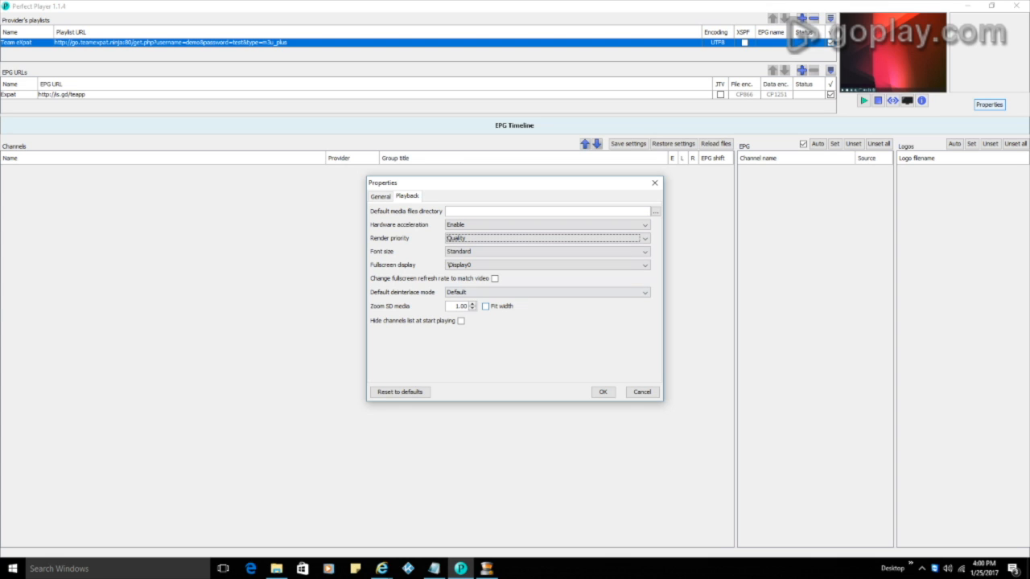
left_click(372, 196)
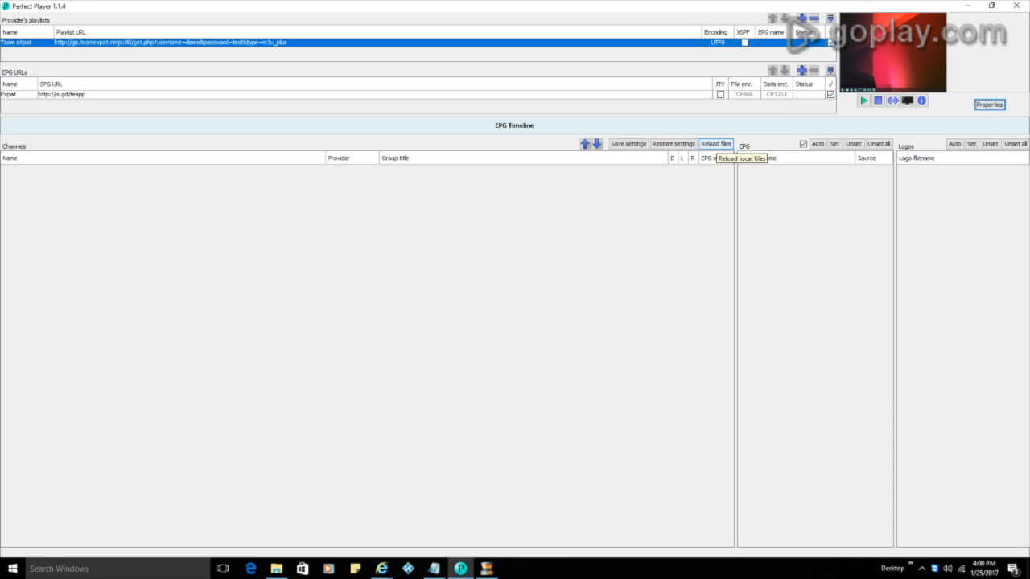
Close Perfect Player and relaunch it from the desktop shortcut to load the channels.
left_click(715, 143)
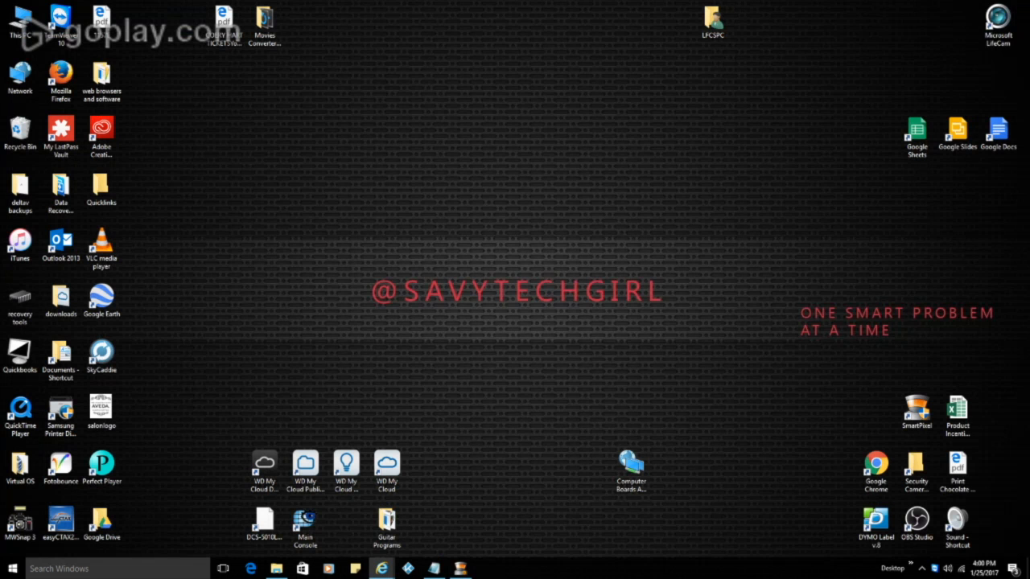
left_click(102, 465)
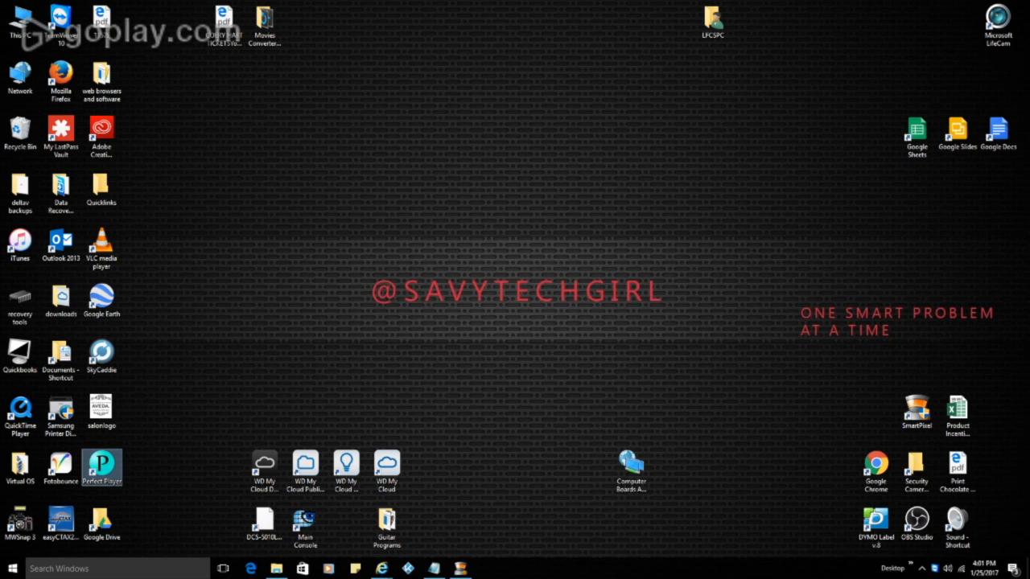
double_click(102, 463)
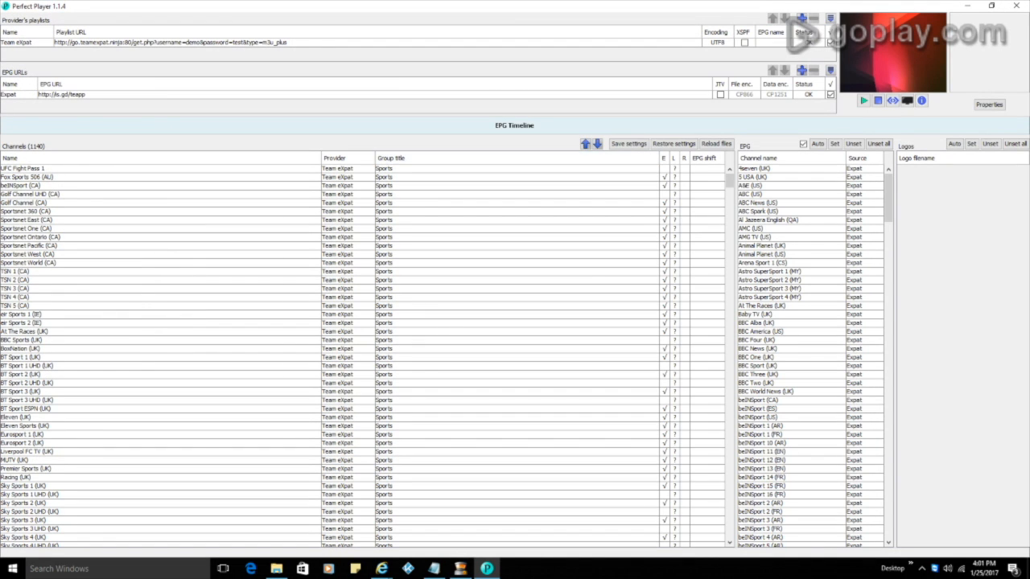
scroll("down", 3)
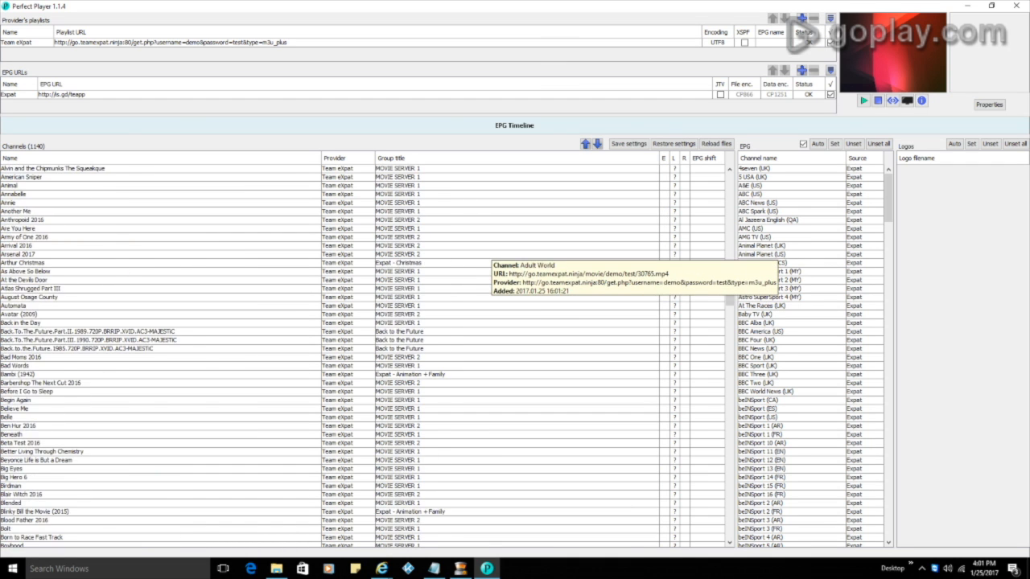
scroll("down", 3)
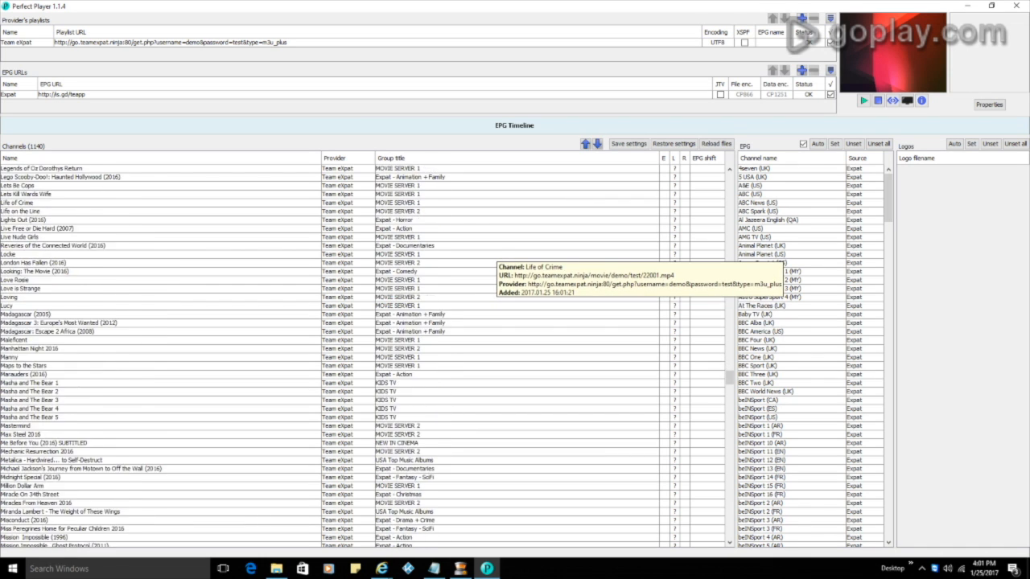
scroll("down", 3)
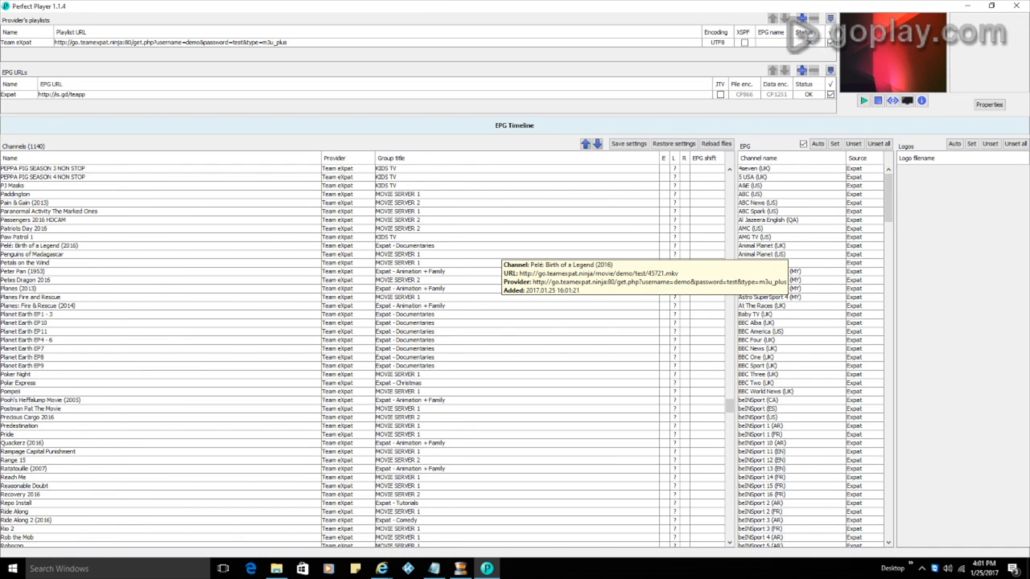
scroll("down", 3)
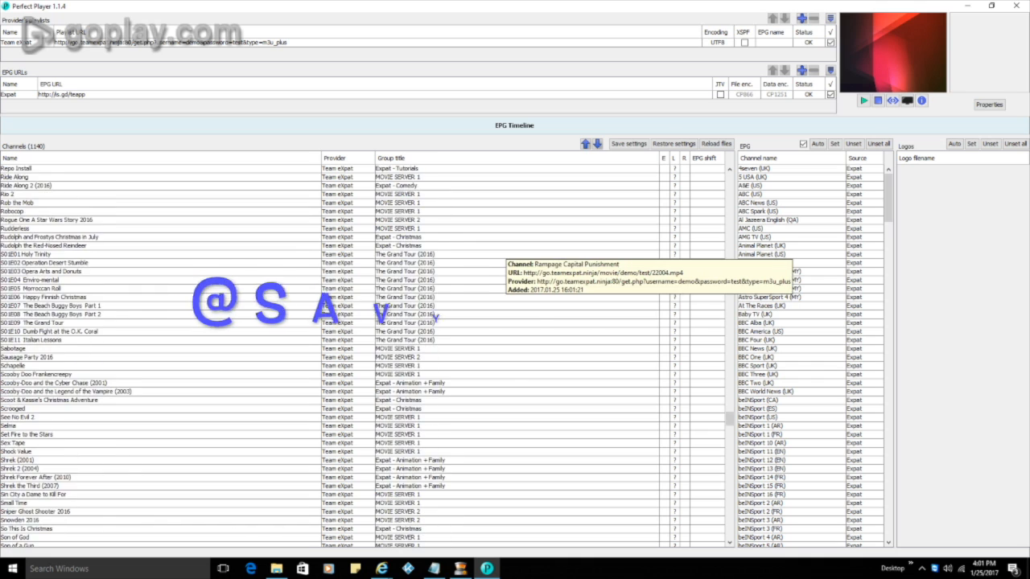
scroll("down", 3)
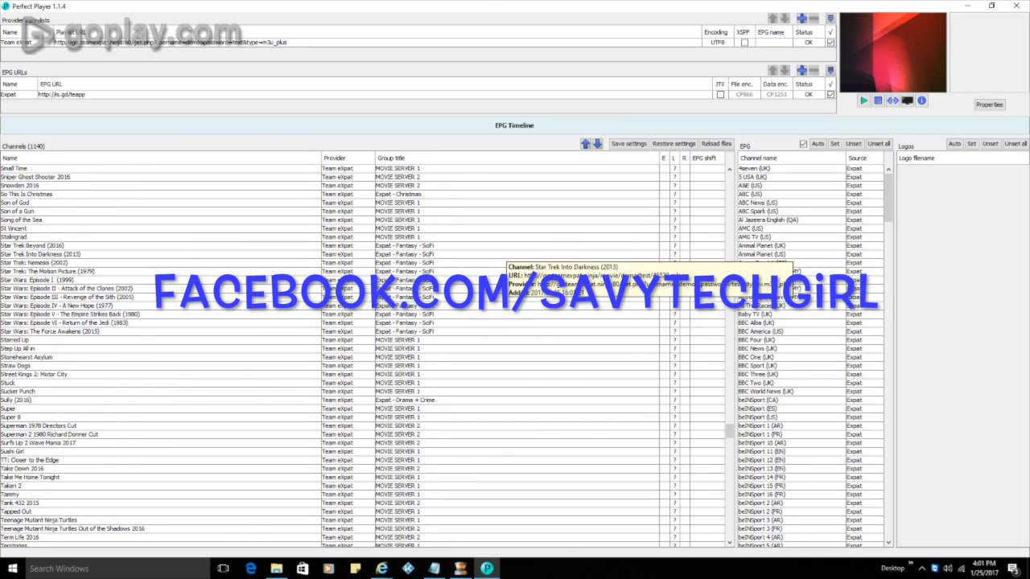
scroll("down", 3)
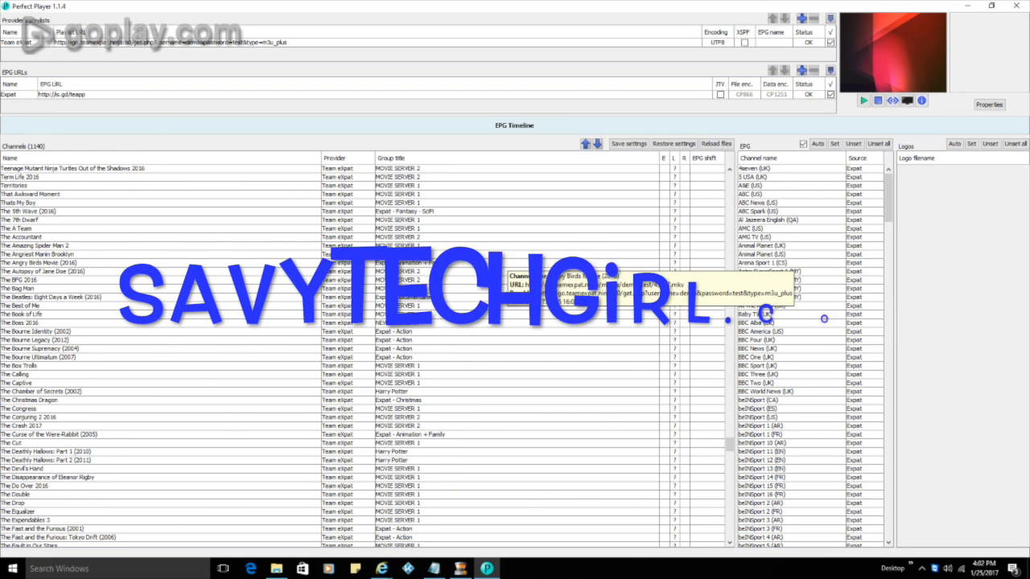
scroll("down", 3)
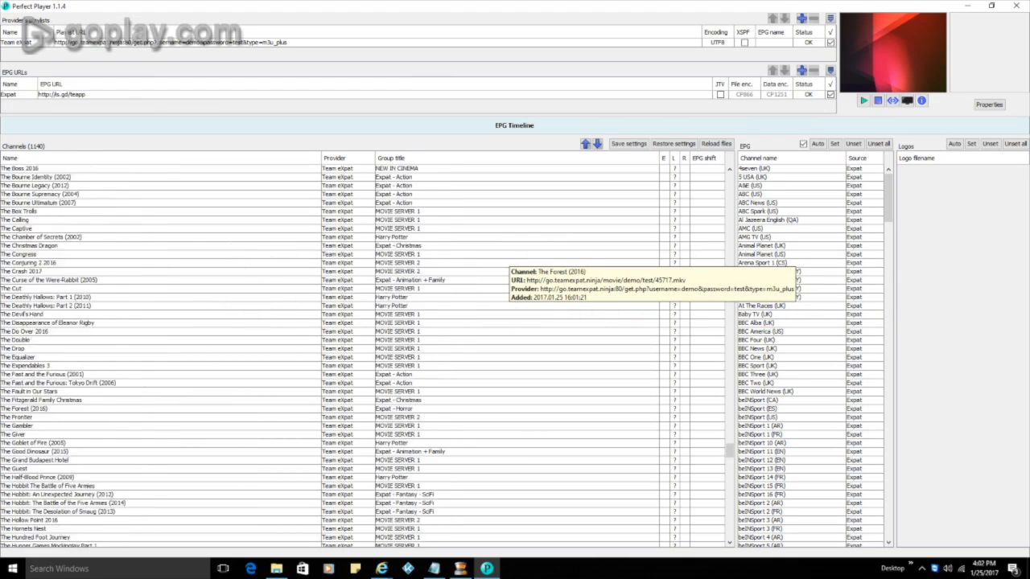
scroll("down", 3)
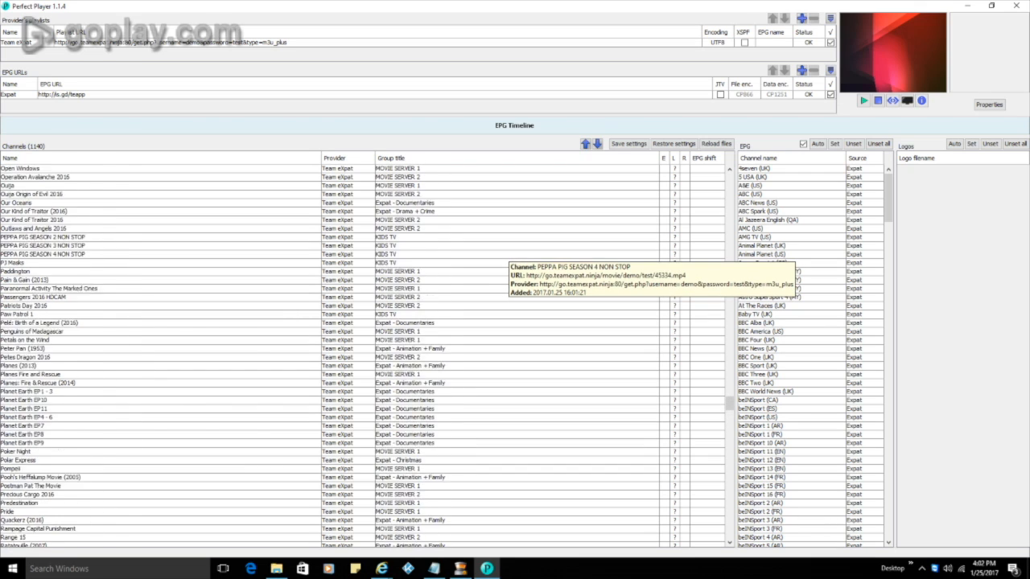
scroll("down", 3)
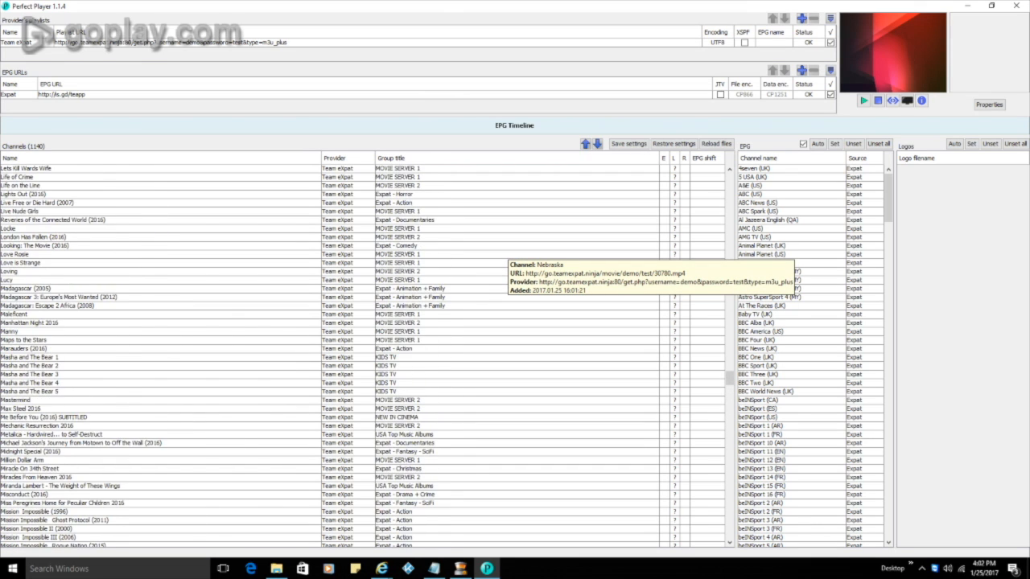